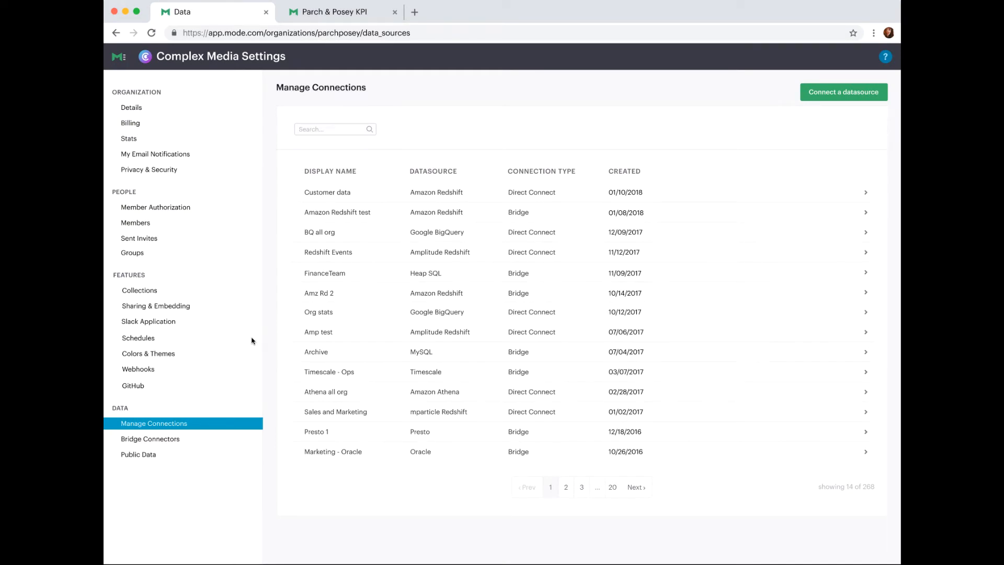
Select the Customer data row to reach its Connection Properties
left_click(327, 192)
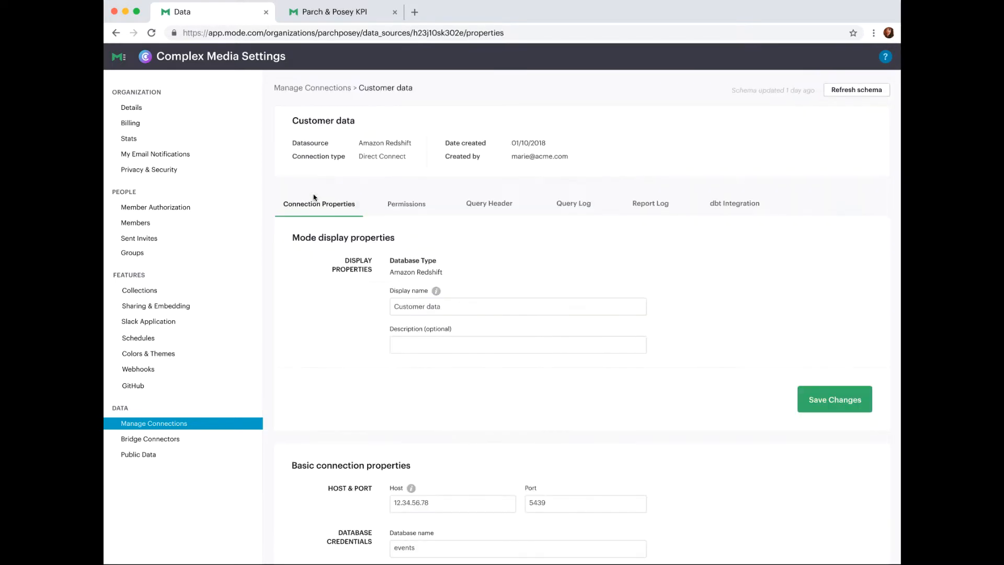
mouse_move(712, 210)
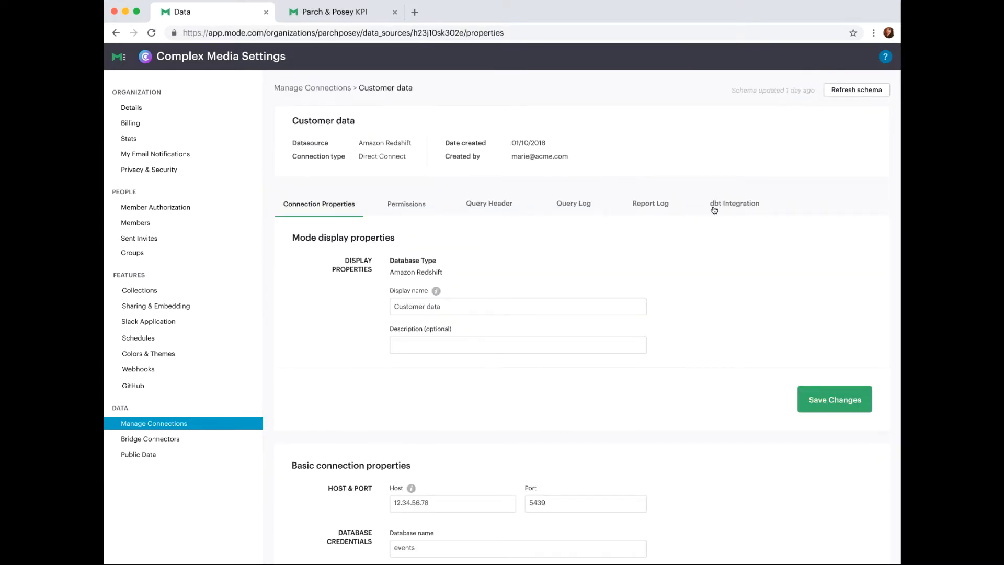
Enter dbt job ID 9281524 with the metadata service account token and save the integration
left_click(734, 204)
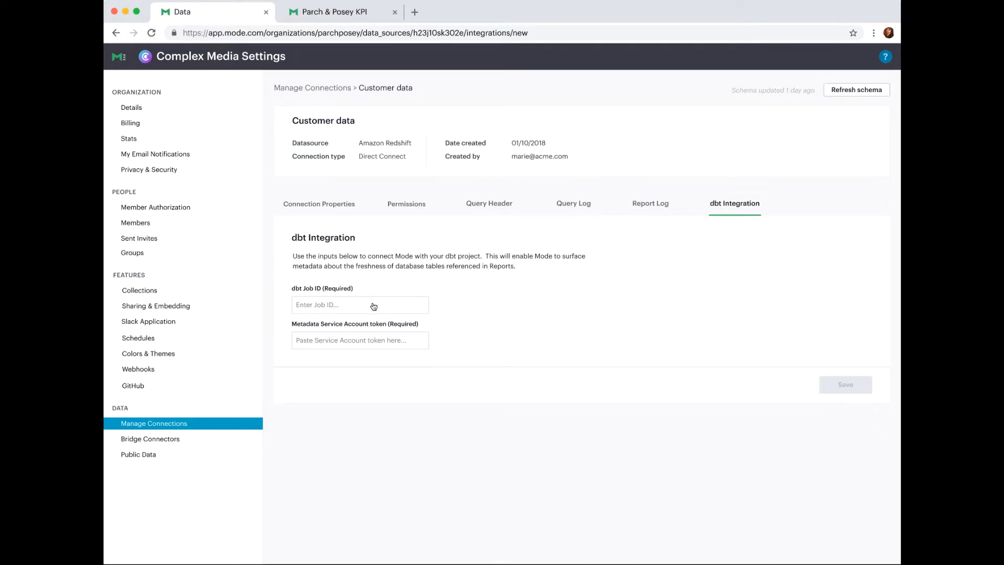
type("9281524")
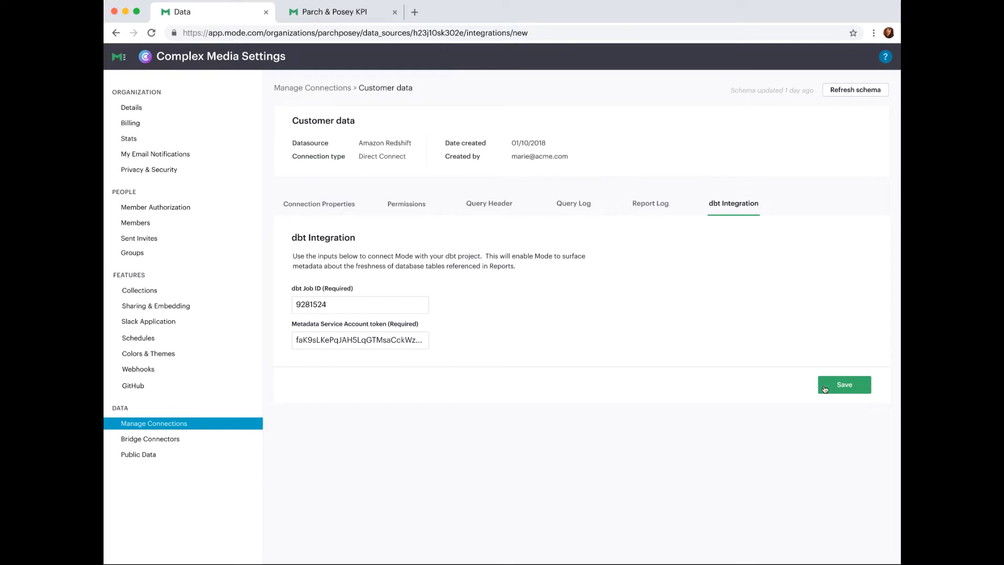
left_click(844, 383)
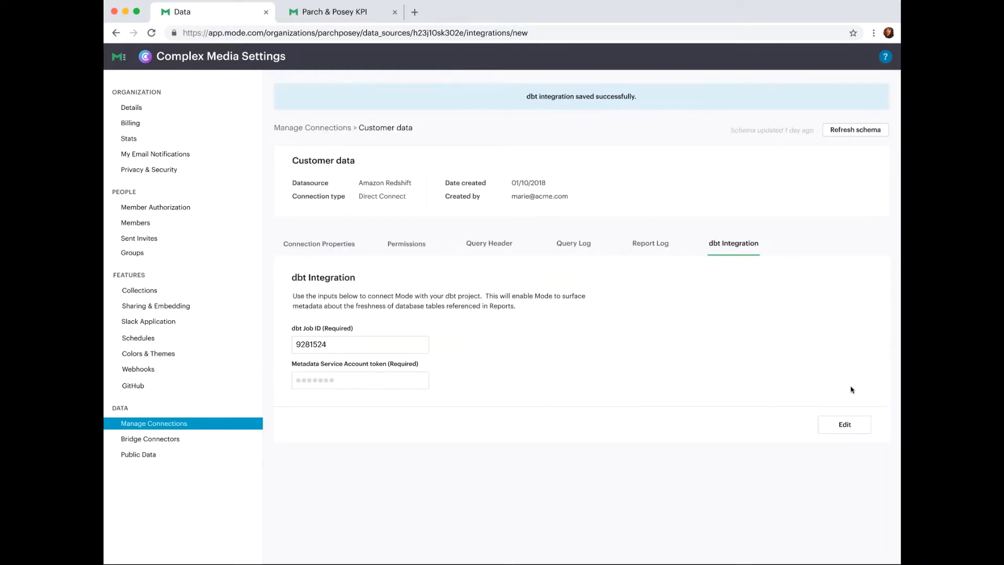
mouse_move(743, 338)
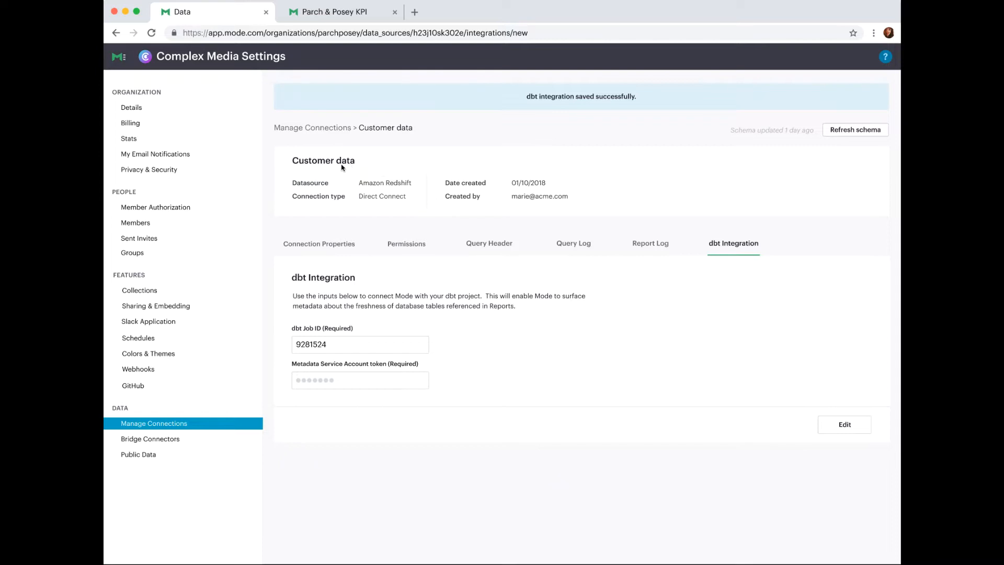
mouse_move(338, 166)
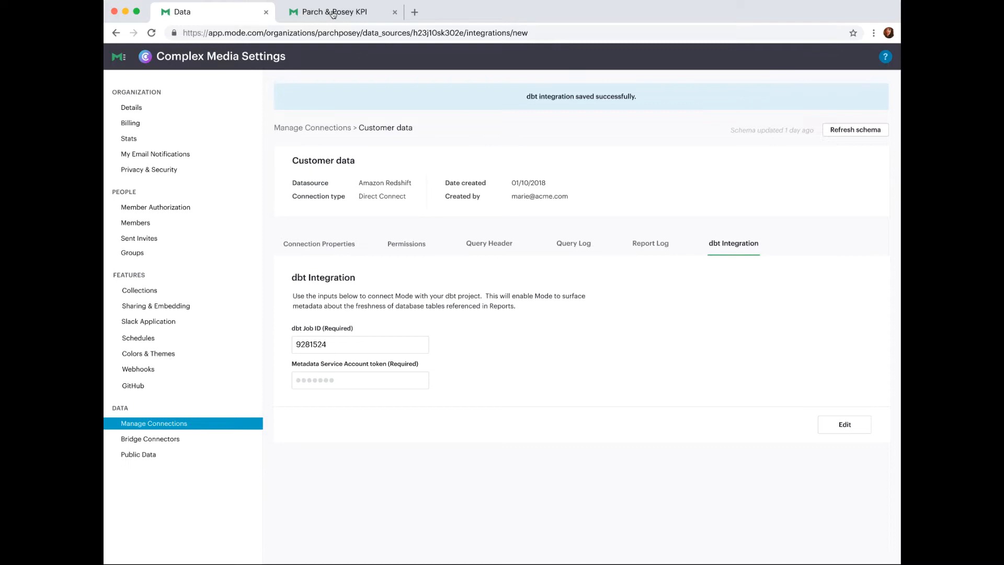
Switch to the Parch & Posey KPI report tab and scroll to its Run info
left_click(335, 12)
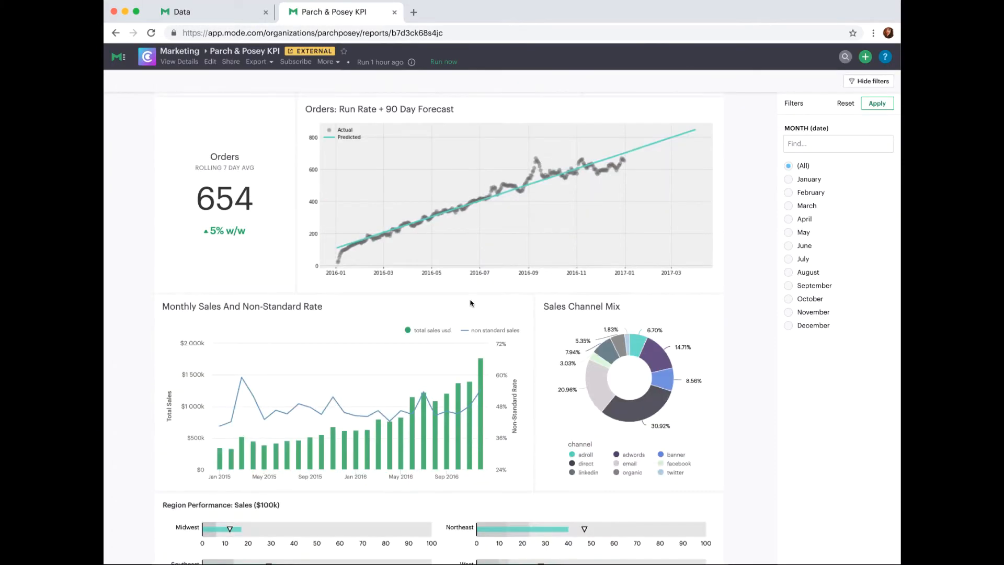
scroll("up", 3)
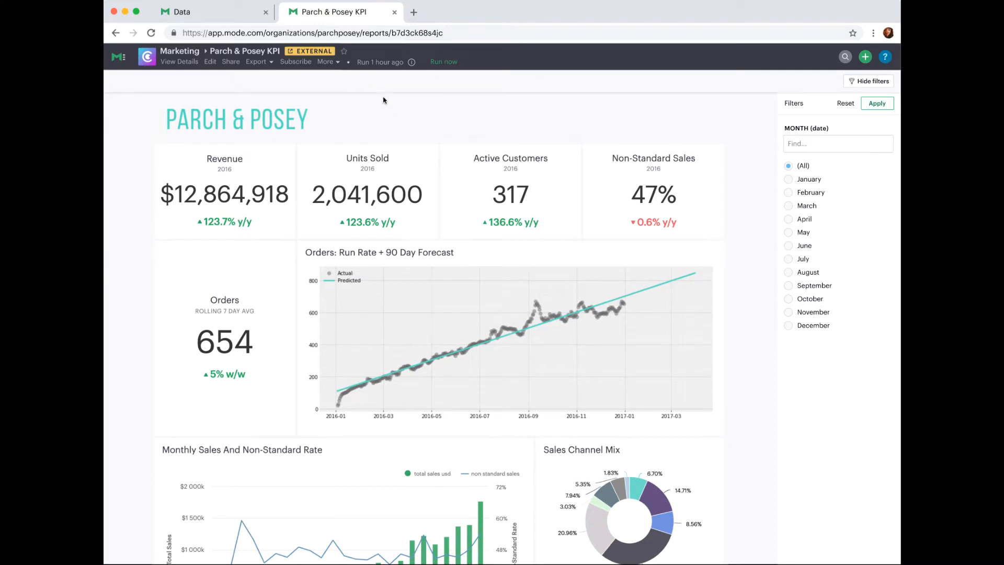
mouse_move(405, 72)
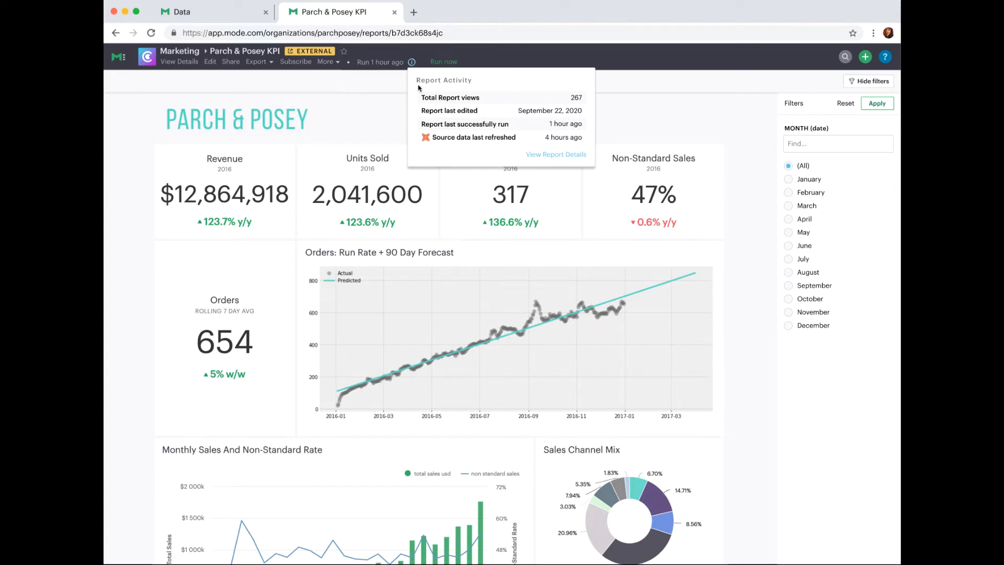
mouse_move(415, 108)
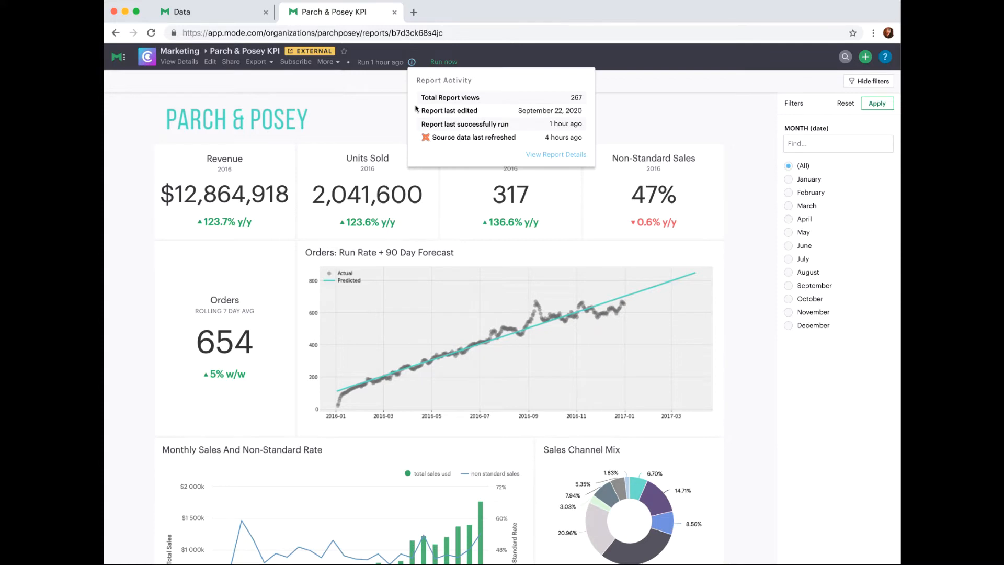
mouse_move(420, 144)
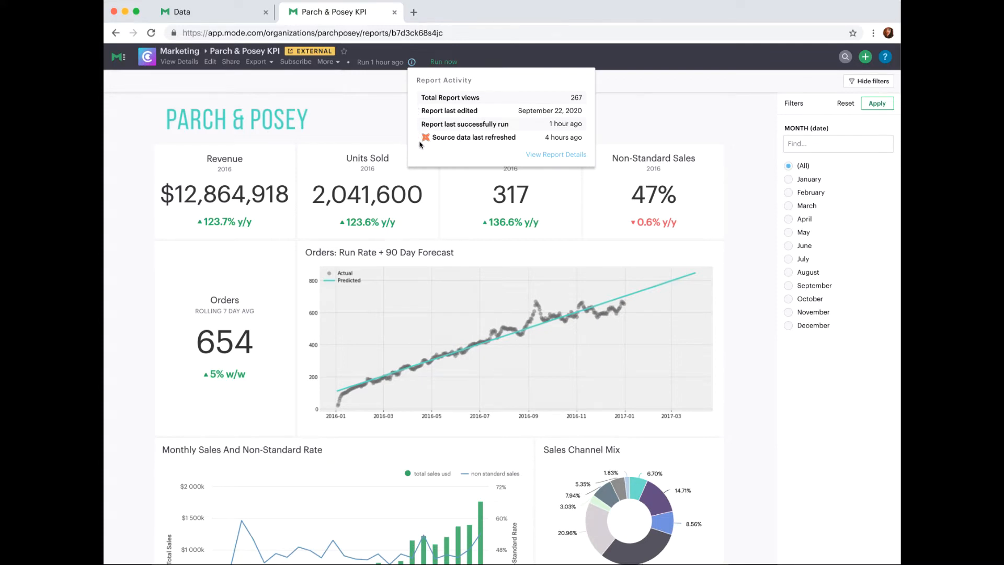
mouse_move(515, 143)
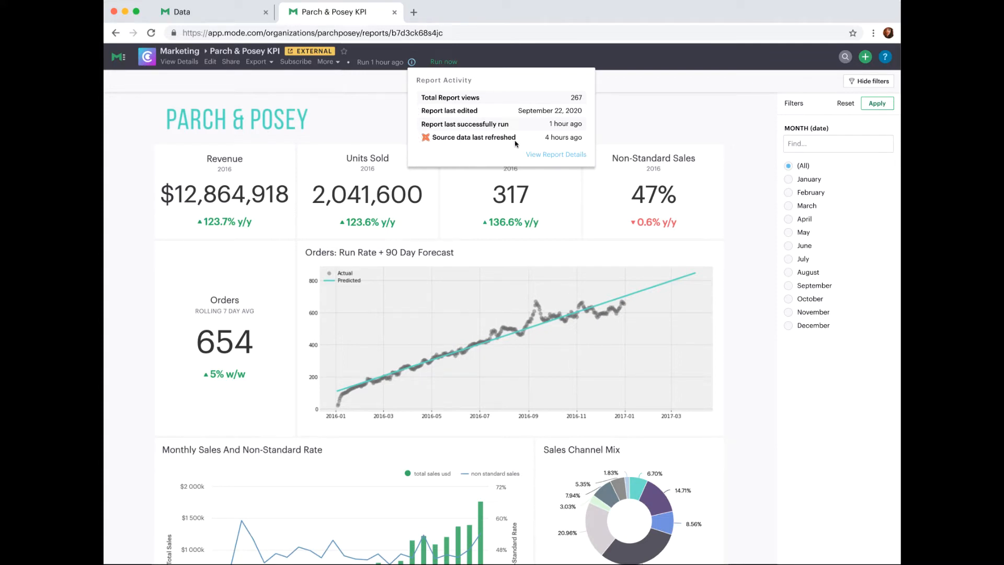
mouse_move(549, 147)
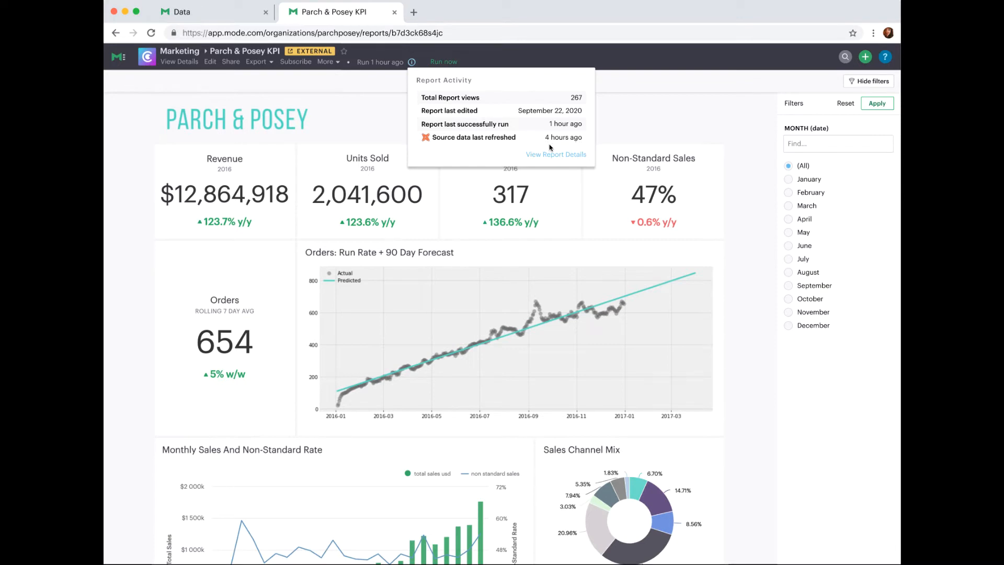
mouse_move(422, 154)
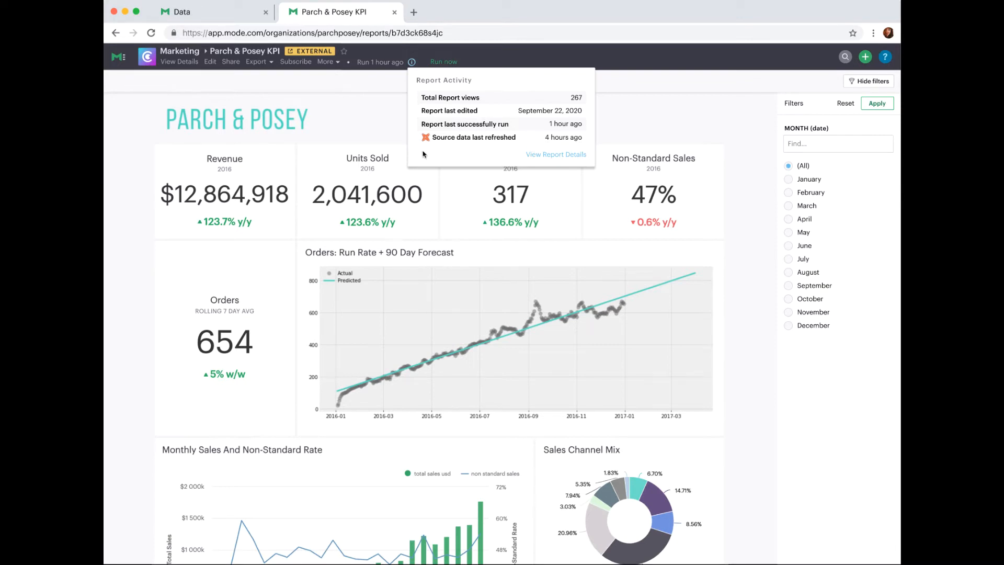
mouse_move(209, 87)
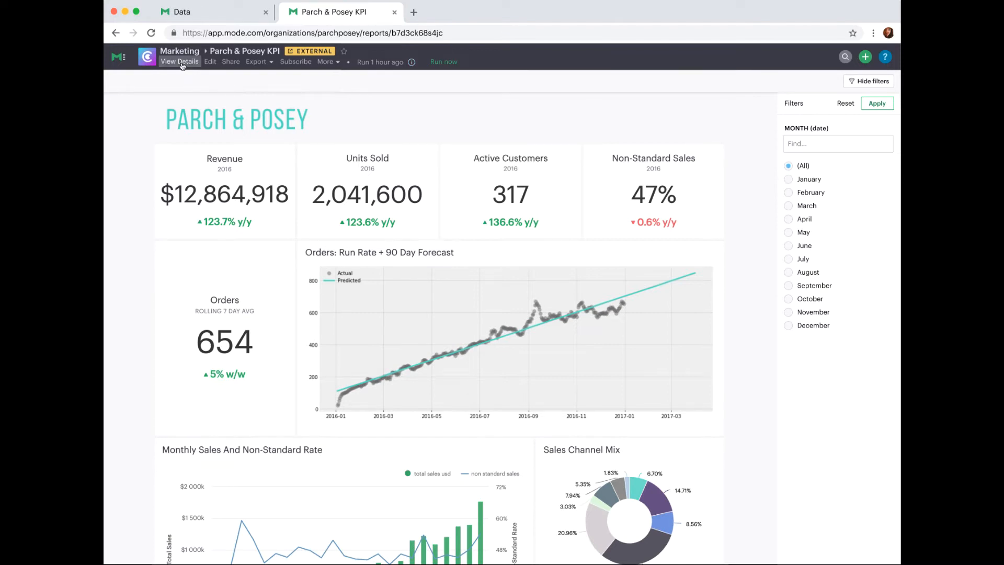
Go to View Details to see per-table source data freshness and run history
left_click(180, 61)
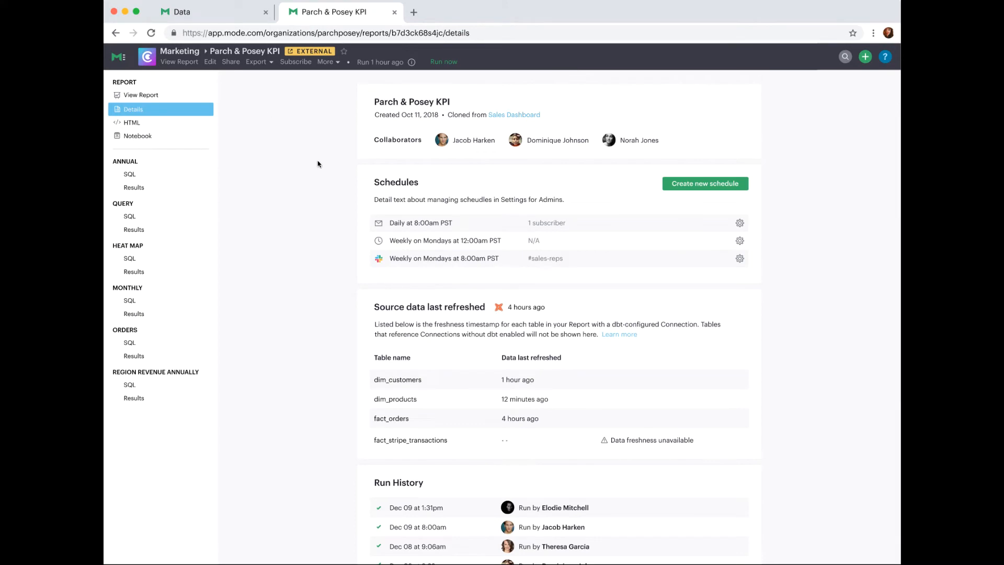
mouse_move(333, 301)
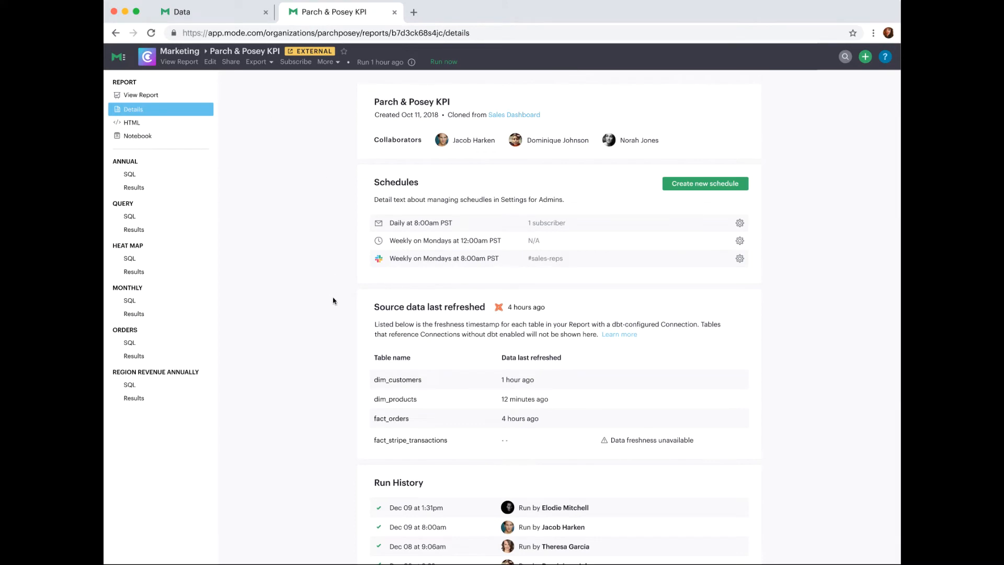
mouse_move(363, 309)
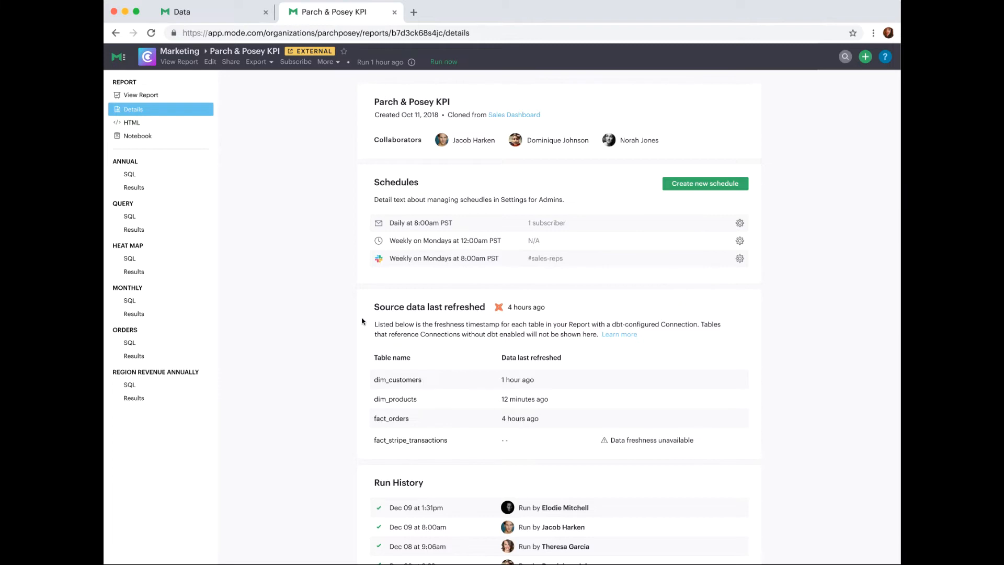
mouse_move(364, 365)
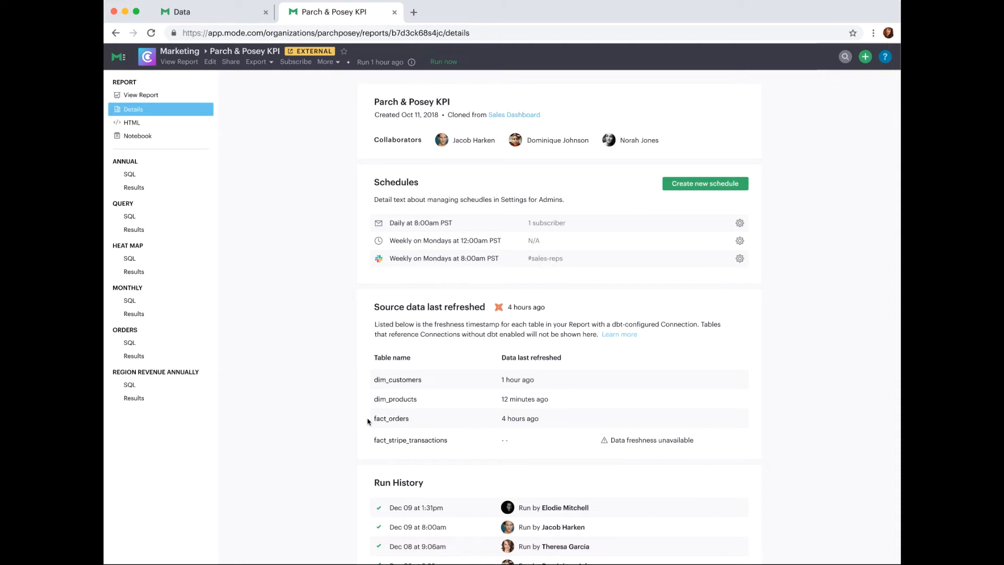
mouse_move(365, 445)
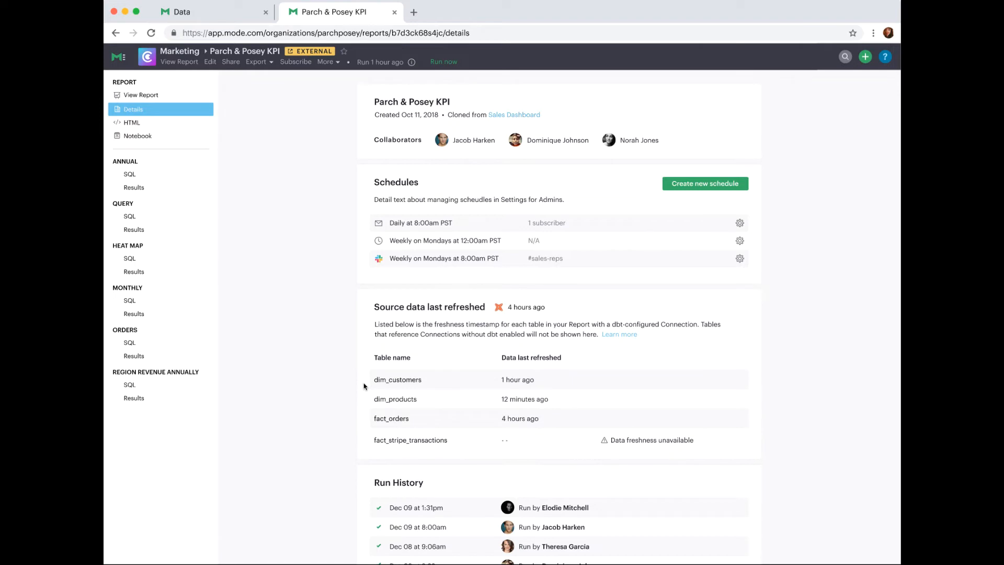
mouse_move(369, 421)
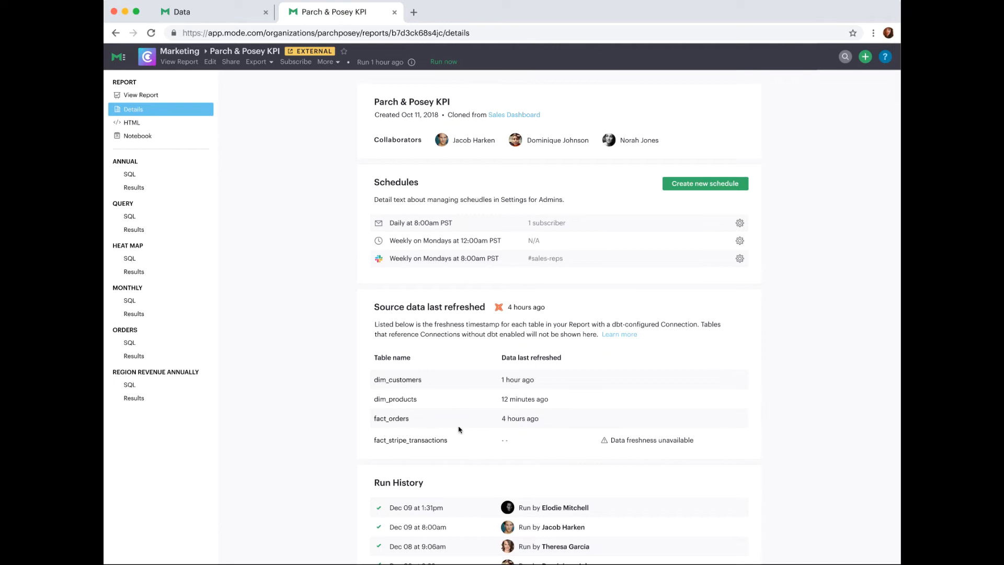
mouse_move(491, 427)
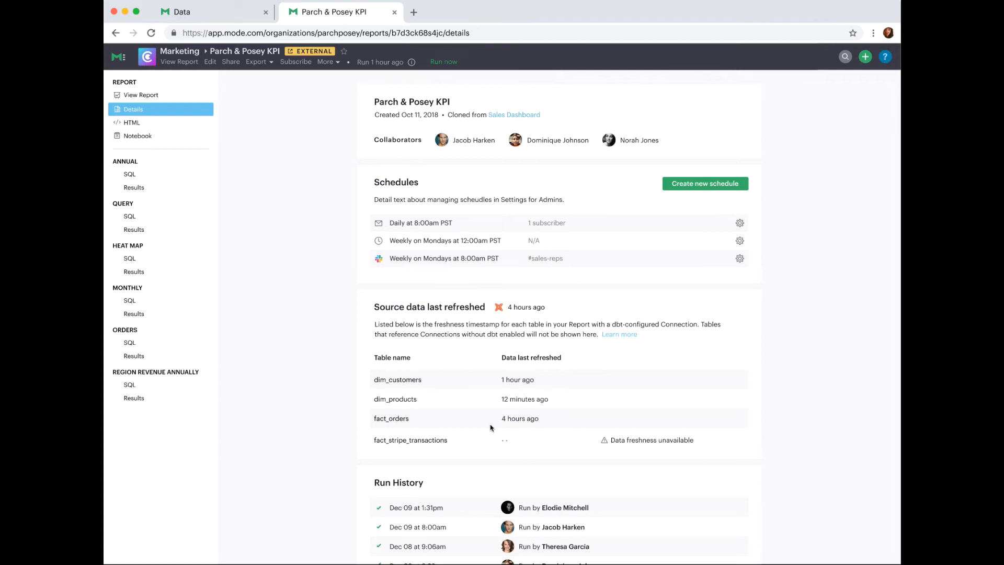
mouse_move(490, 424)
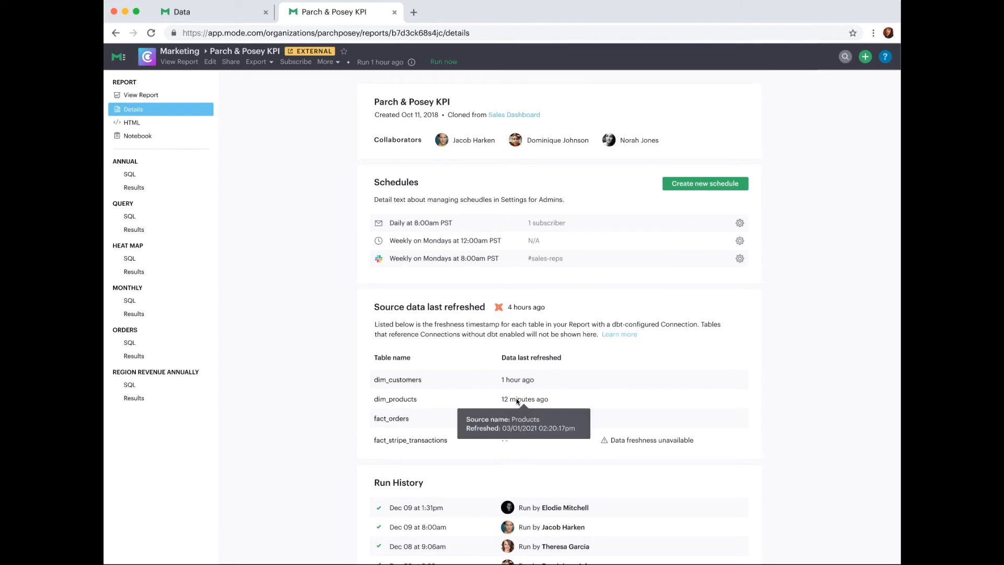
mouse_move(522, 378)
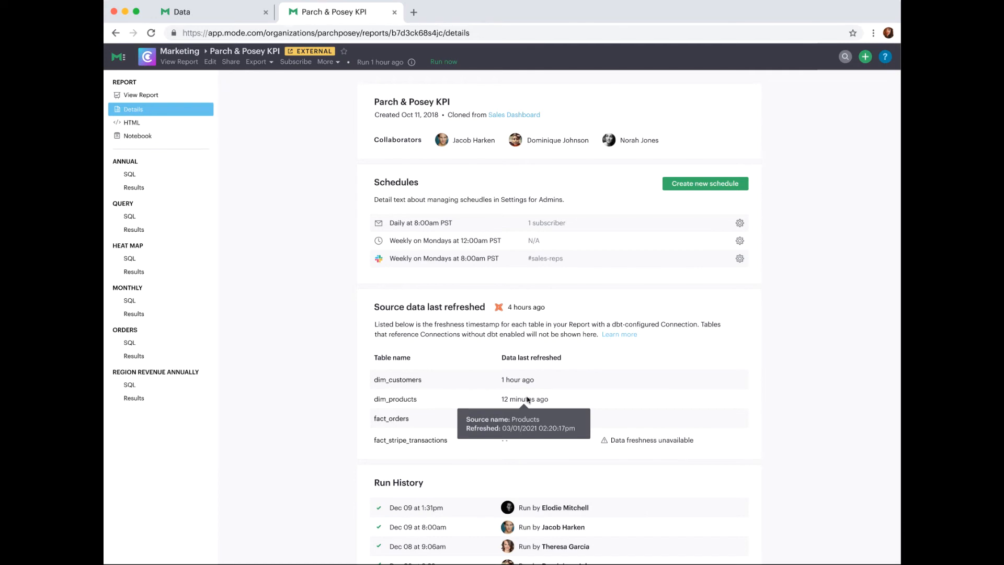
mouse_move(547, 413)
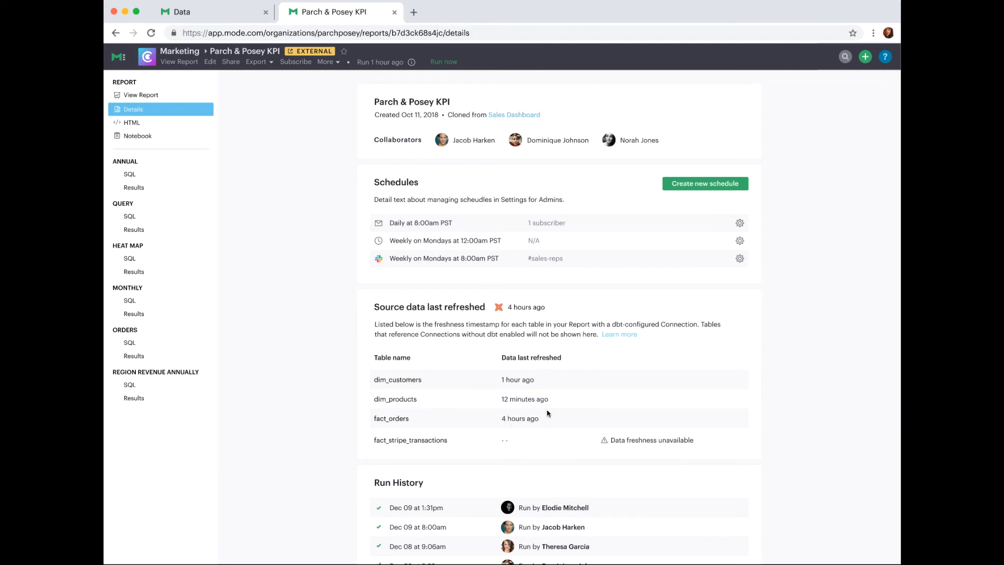
mouse_move(520, 419)
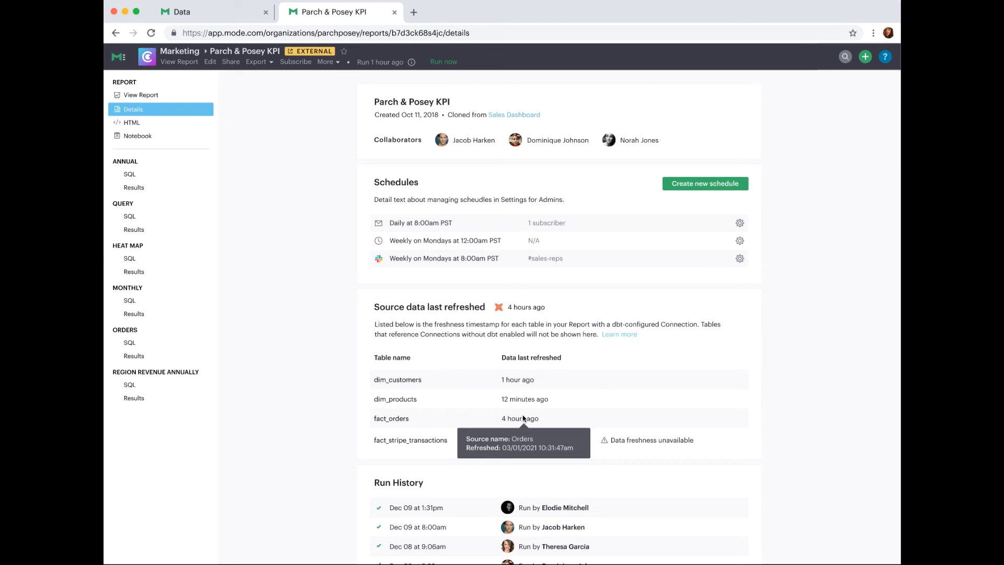
mouse_move(543, 348)
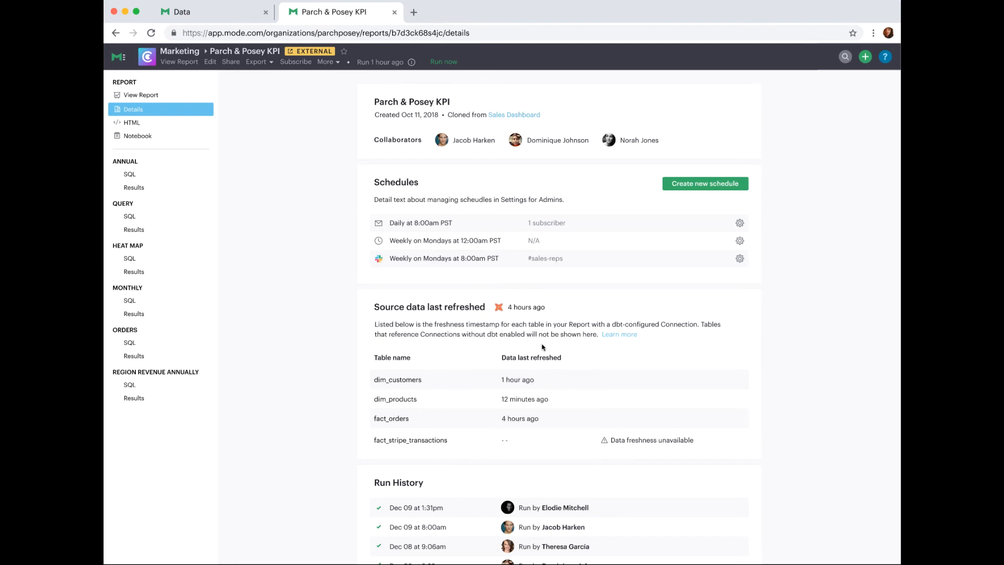
mouse_move(490, 317)
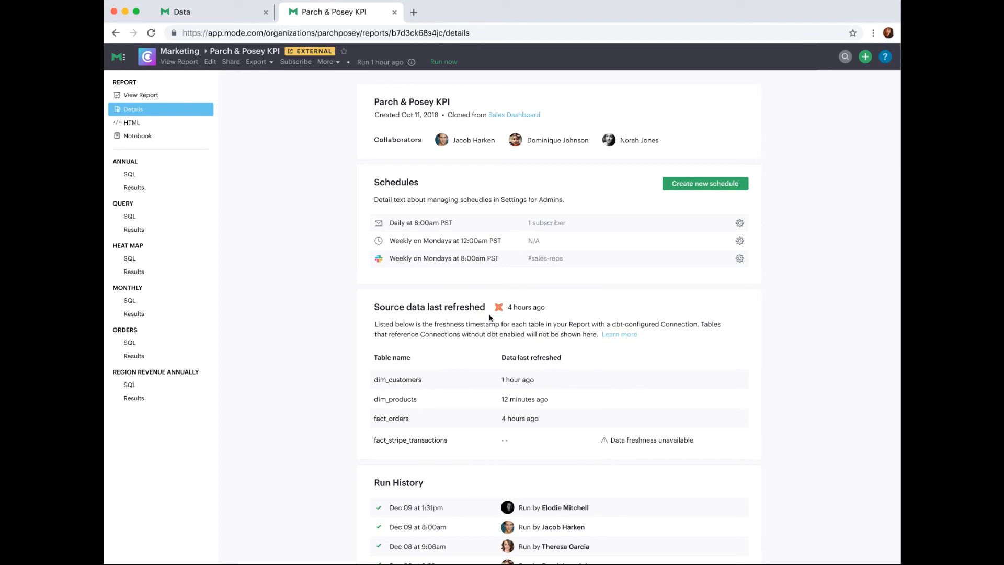